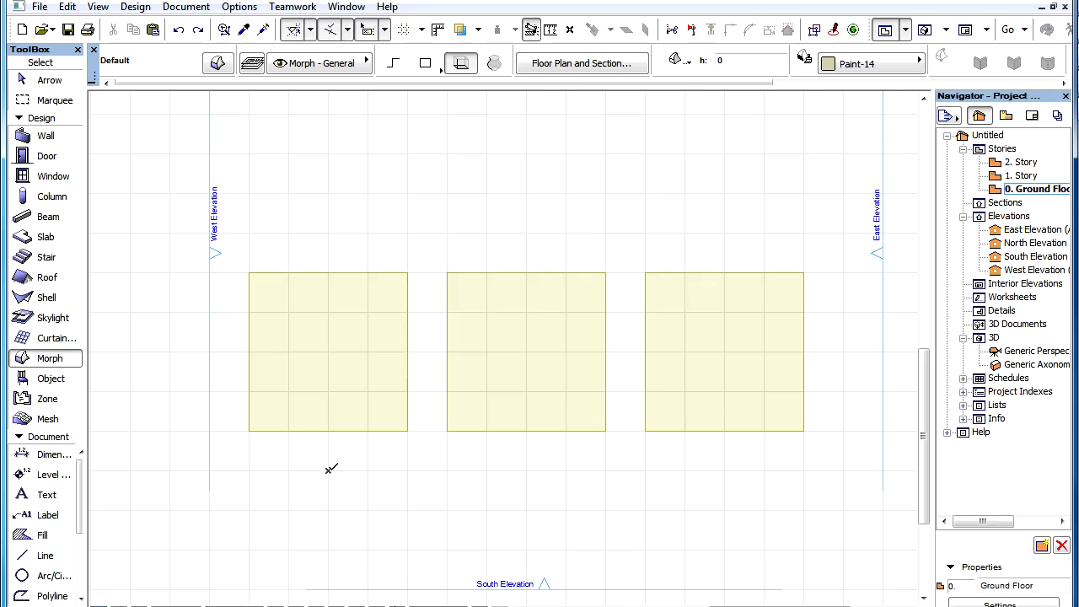
{"action": "mouse_move", "coordinate": [327, 468]}
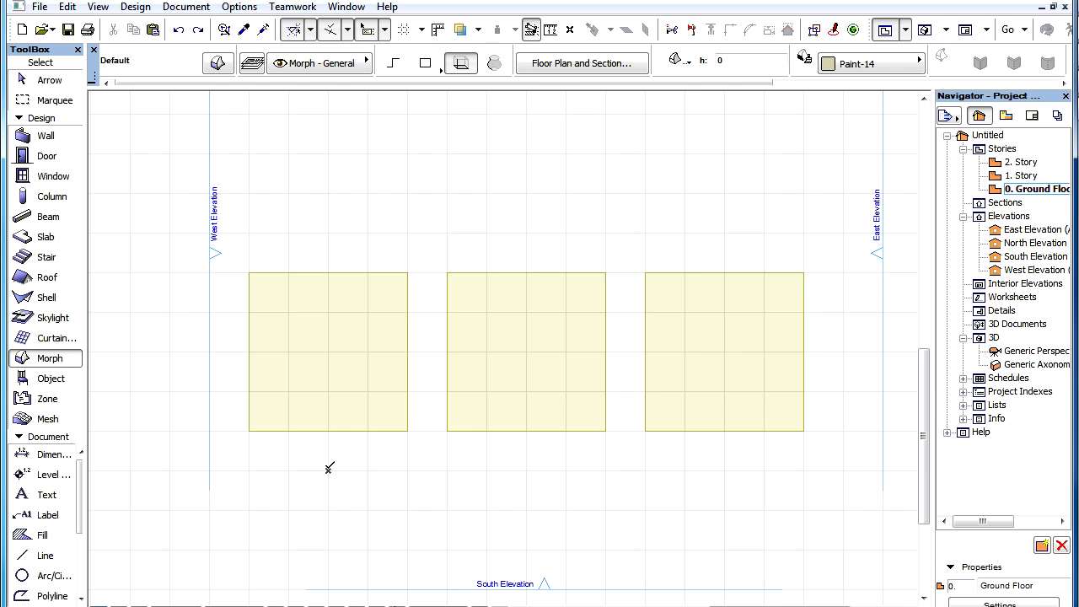
Open the left morph's settings, scroll through them, and close without applying changes
{"action": "left_click", "coordinate": [328, 352]}
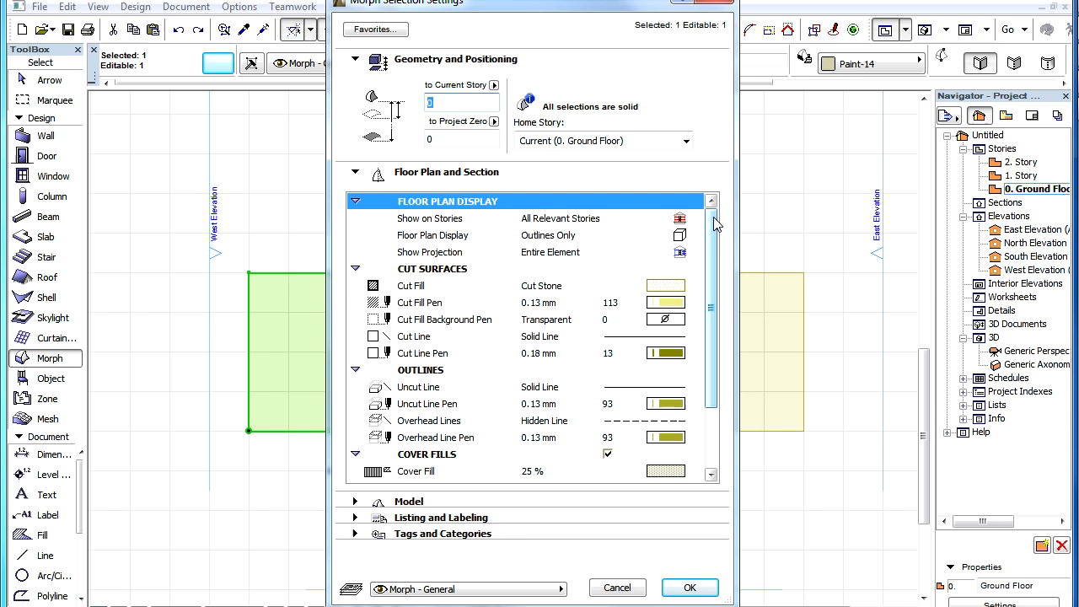
{"action": "scroll", "scroll_direction": "down", "scroll_amount": 3}
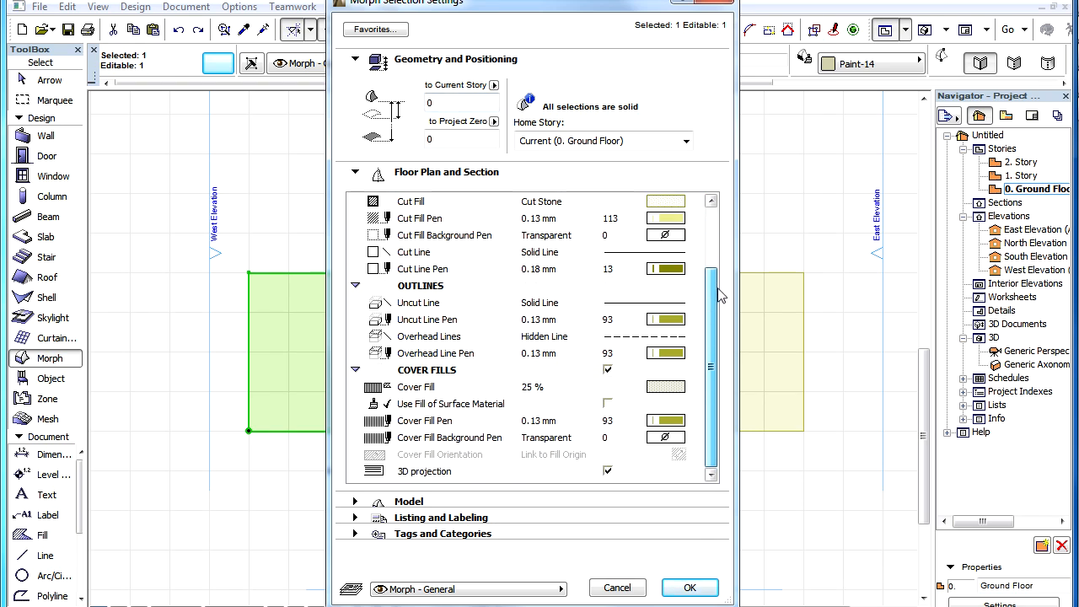
{"action": "mouse_move", "coordinate": [729, 296]}
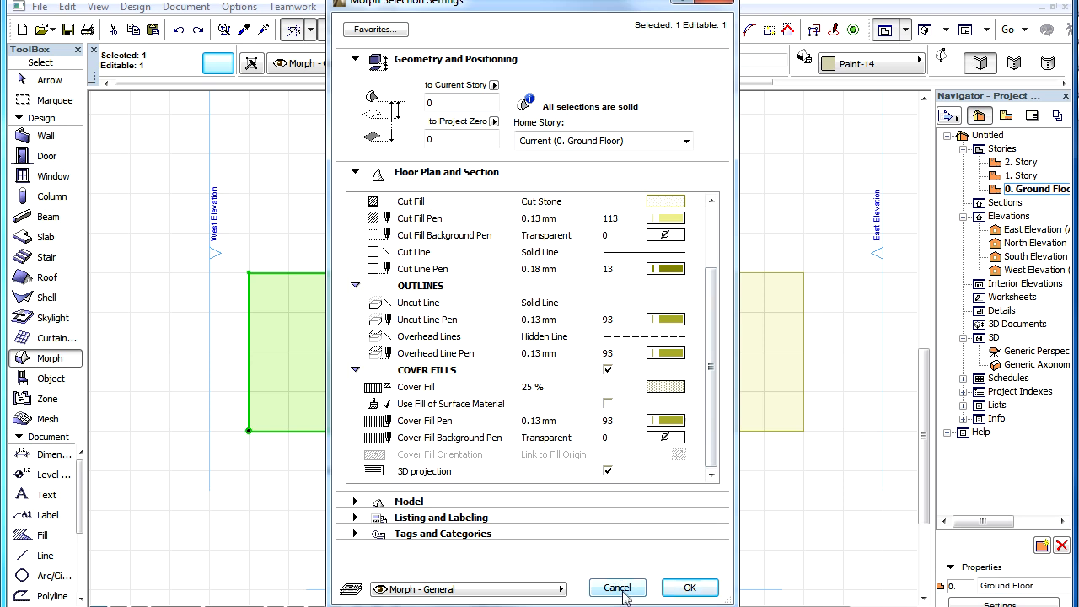
{"action": "left_click", "coordinate": [618, 588]}
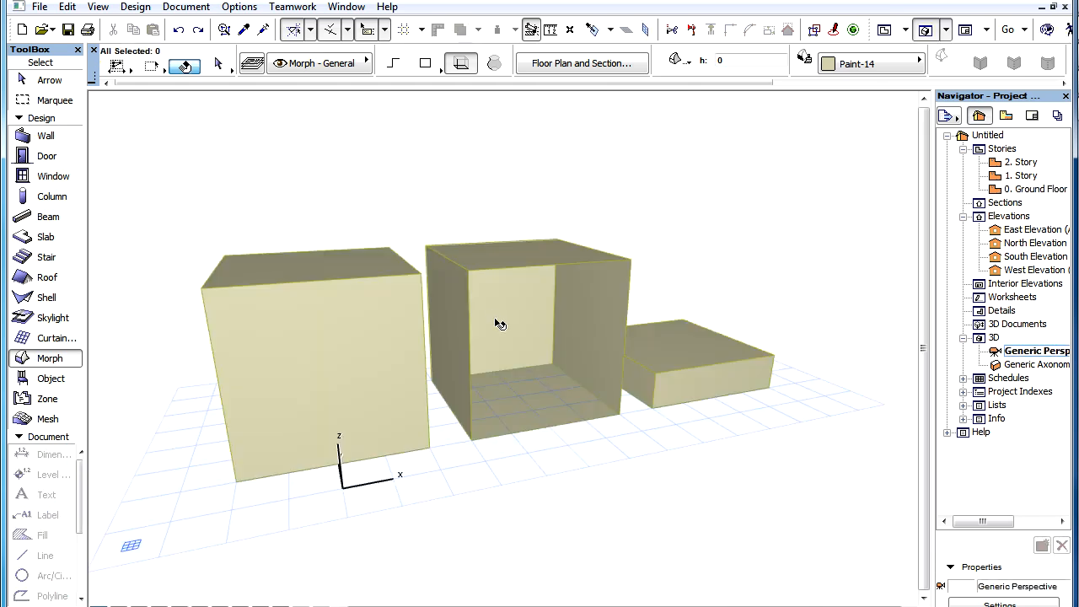
{"action": "left_click", "coordinate": [498, 325]}
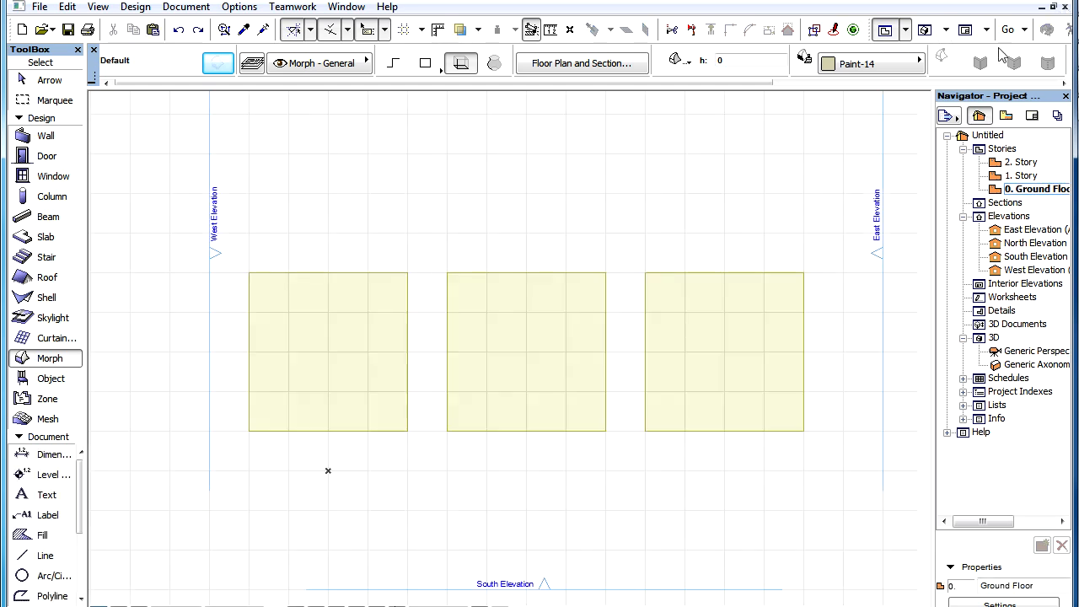
Turn on Bold Cut Lines and set the selected morphs' Floor Plan Display to Projected
{"action": "left_click", "coordinate": [104, 7]}
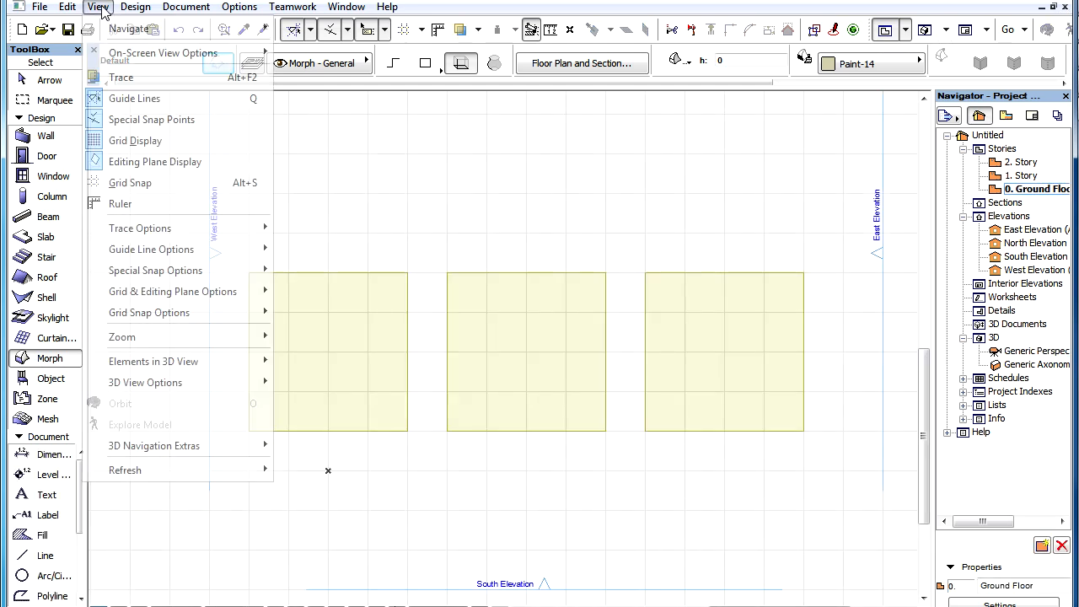
{"action": "mouse_move", "coordinate": [163, 52]}
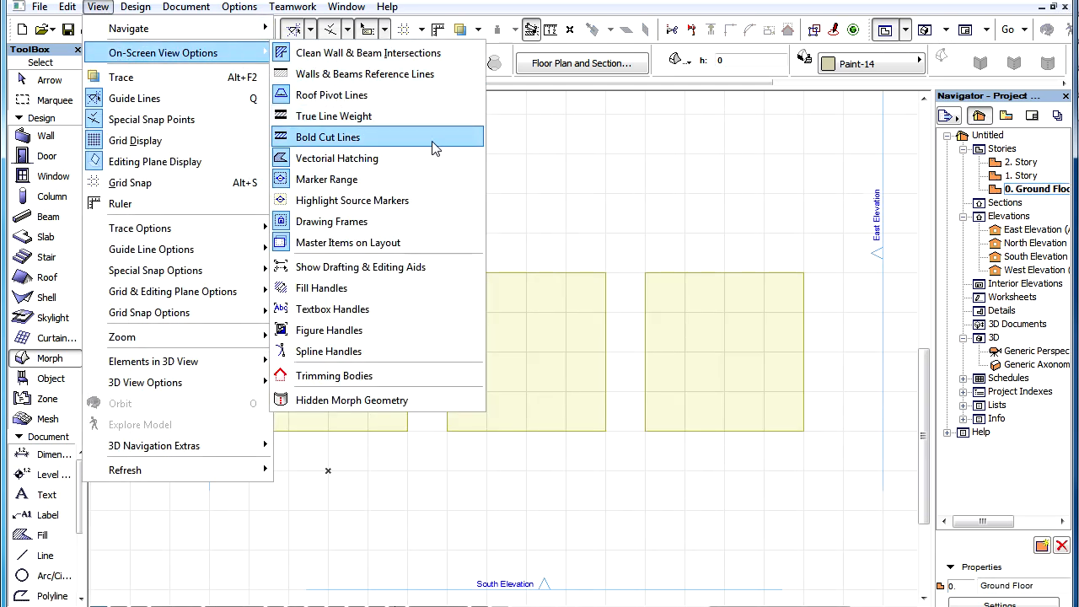
{"action": "left_click", "coordinate": [327, 137]}
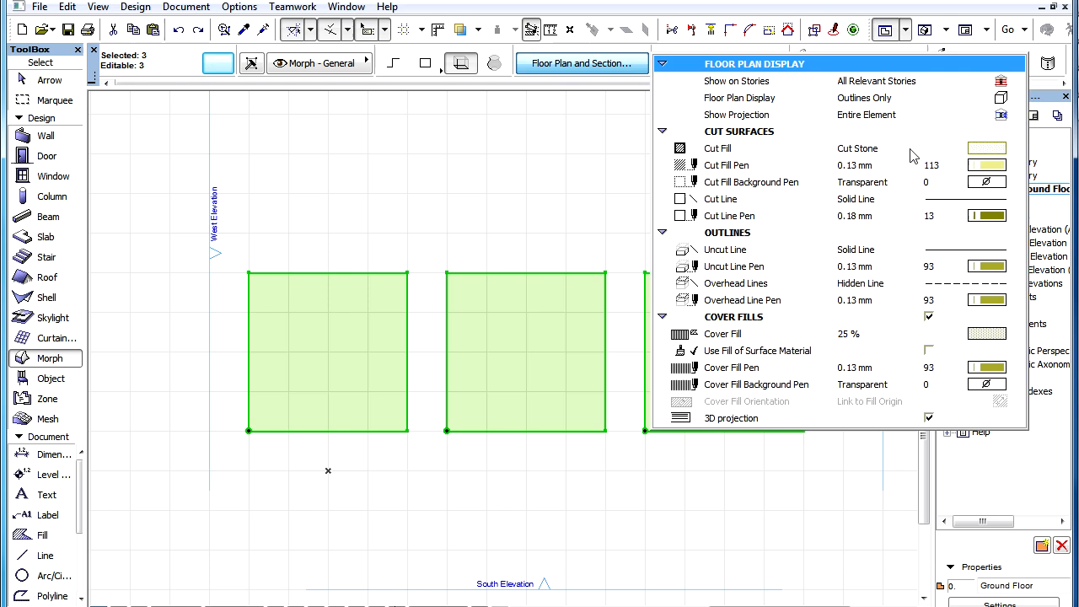
{"action": "left_click", "coordinate": [1025, 98]}
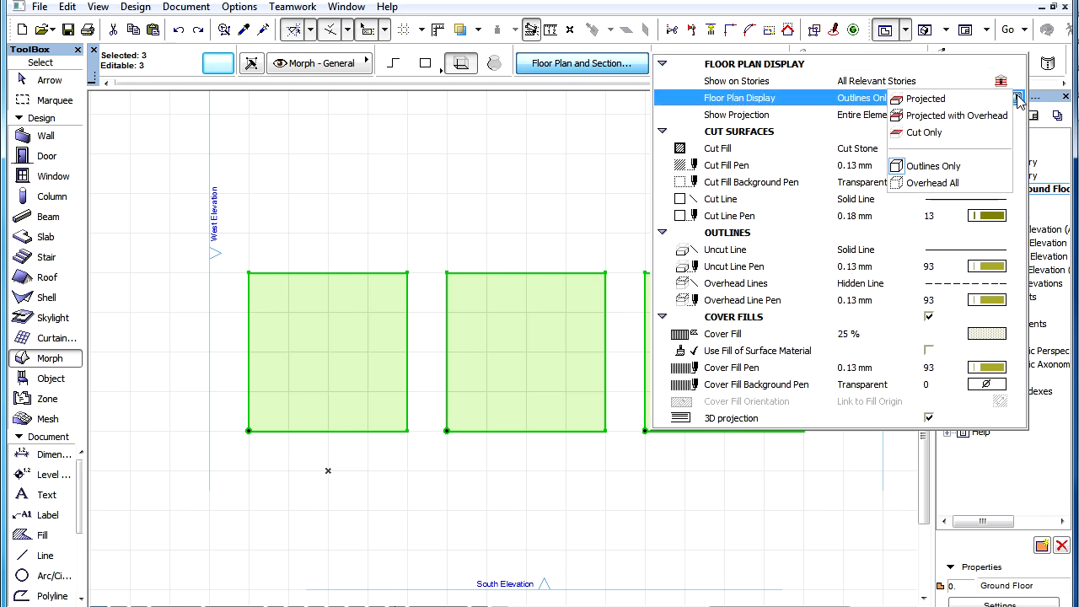
{"action": "left_click", "coordinate": [927, 99]}
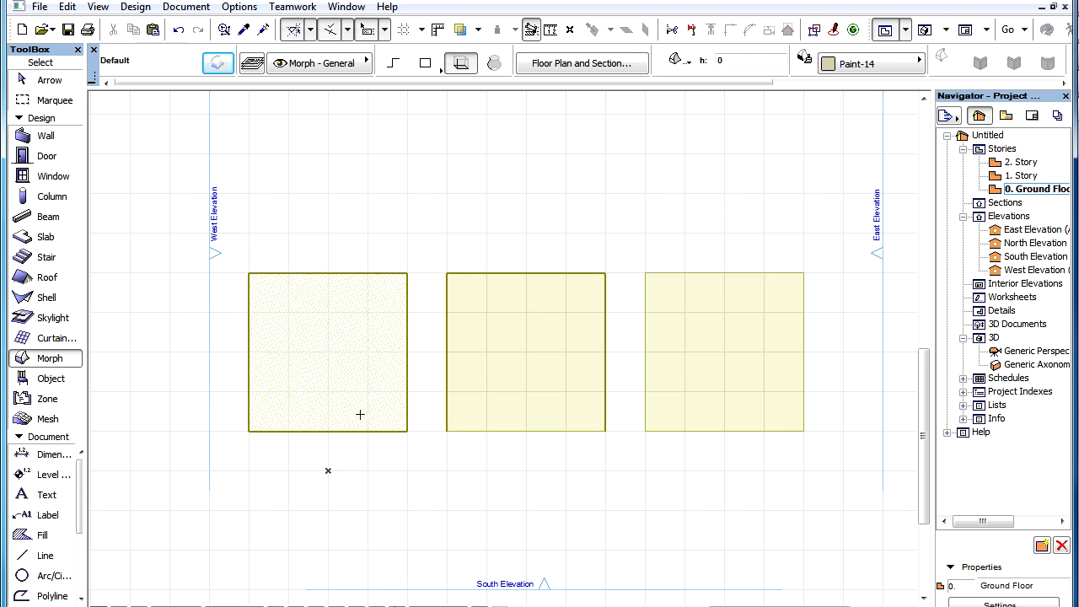
{"action": "mouse_move", "coordinate": [330, 444]}
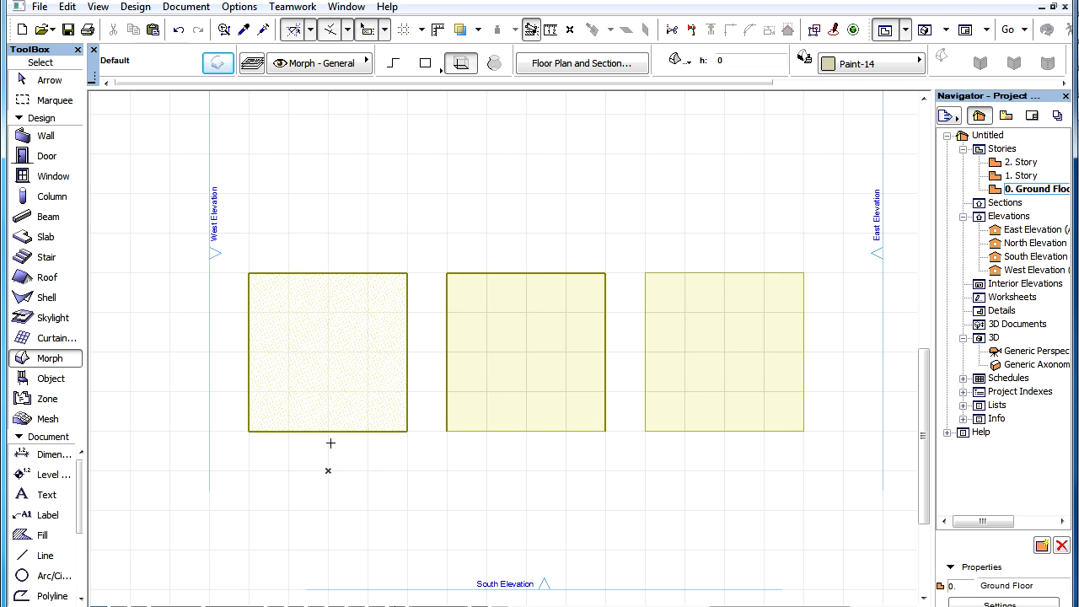
{"action": "mouse_move", "coordinate": [524, 447]}
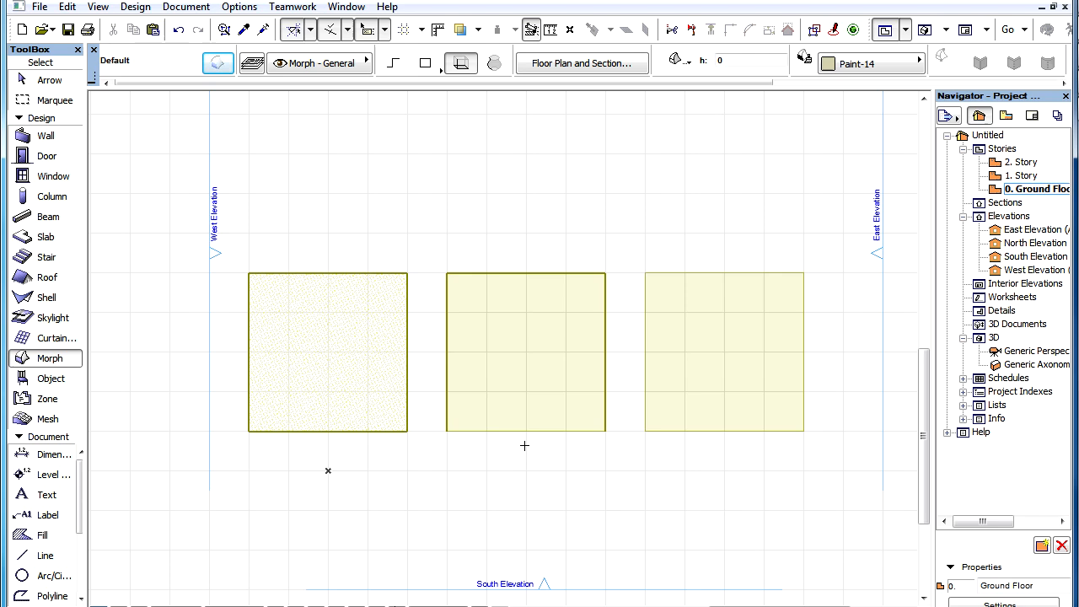
{"action": "mouse_move", "coordinate": [710, 451]}
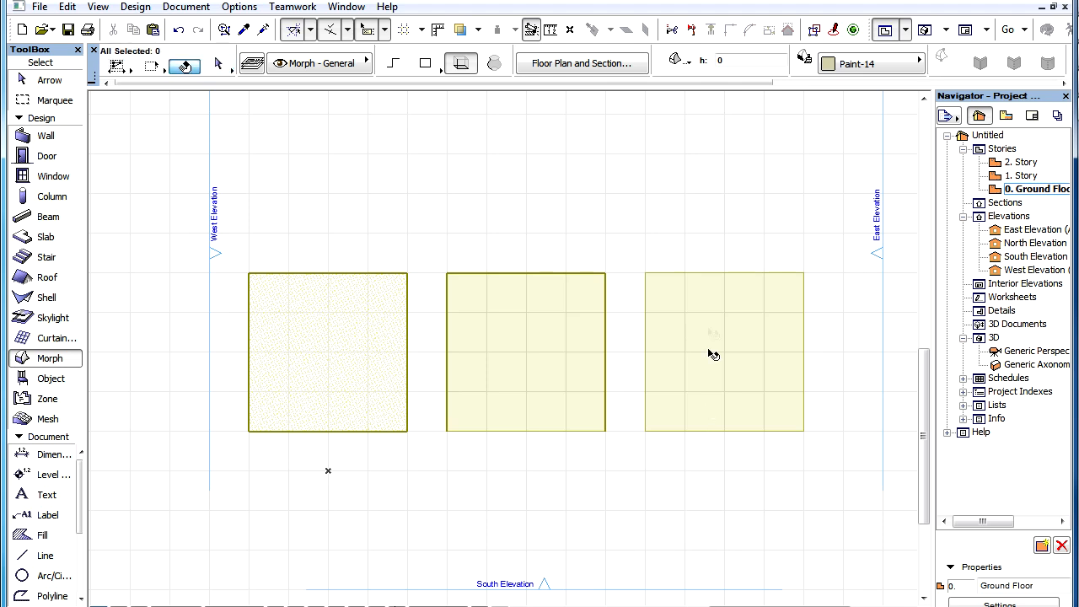
{"action": "left_click", "coordinate": [724, 352]}
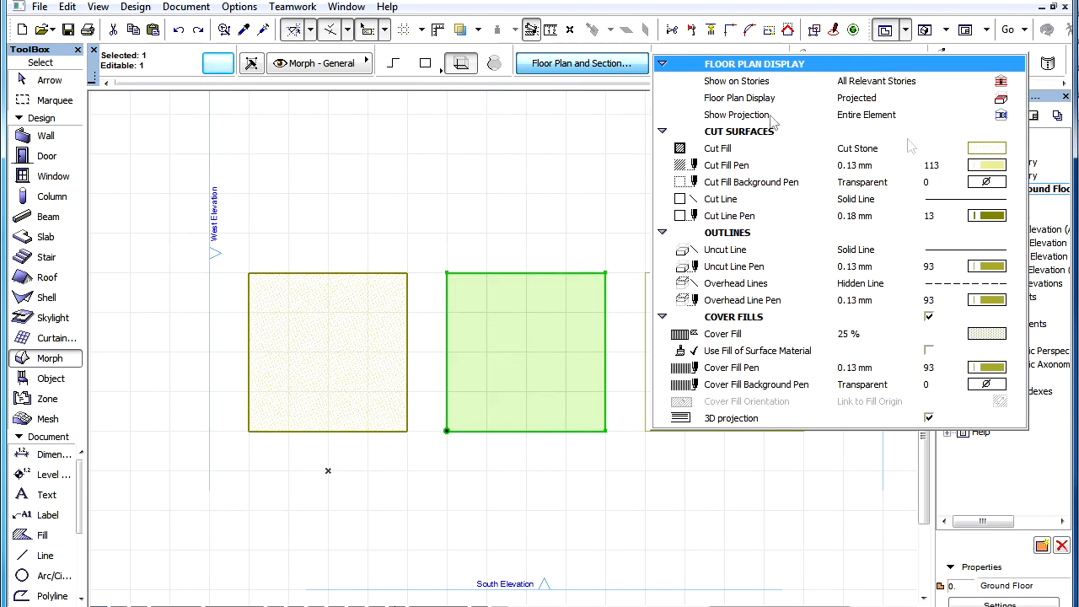
Set the middle morph's Floor Plan Display option to Projected with Overhead
{"action": "left_click", "coordinate": [881, 98]}
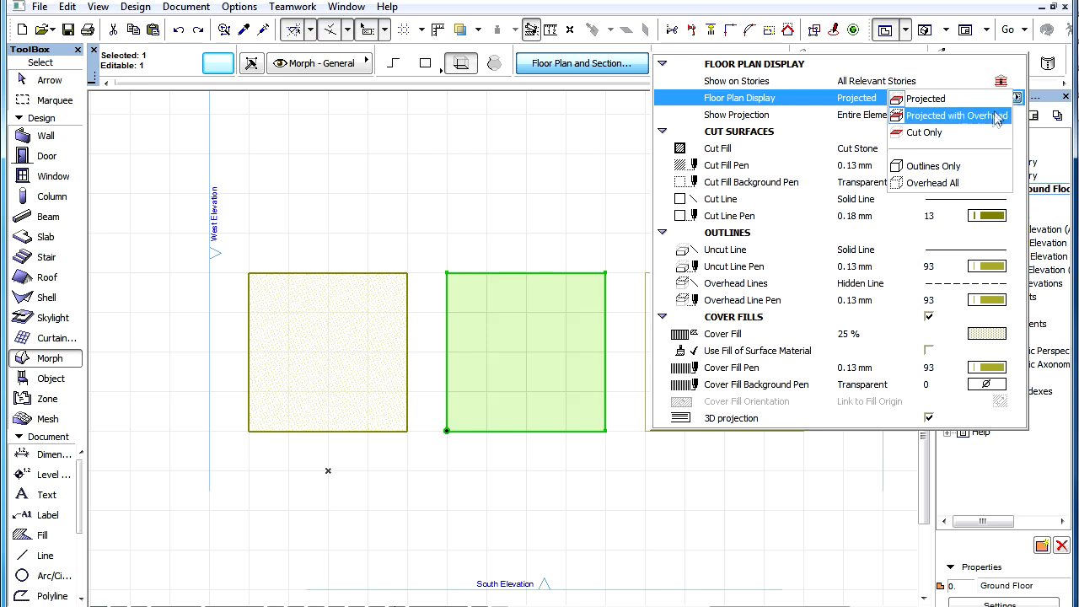
{"action": "left_click", "coordinate": [958, 116]}
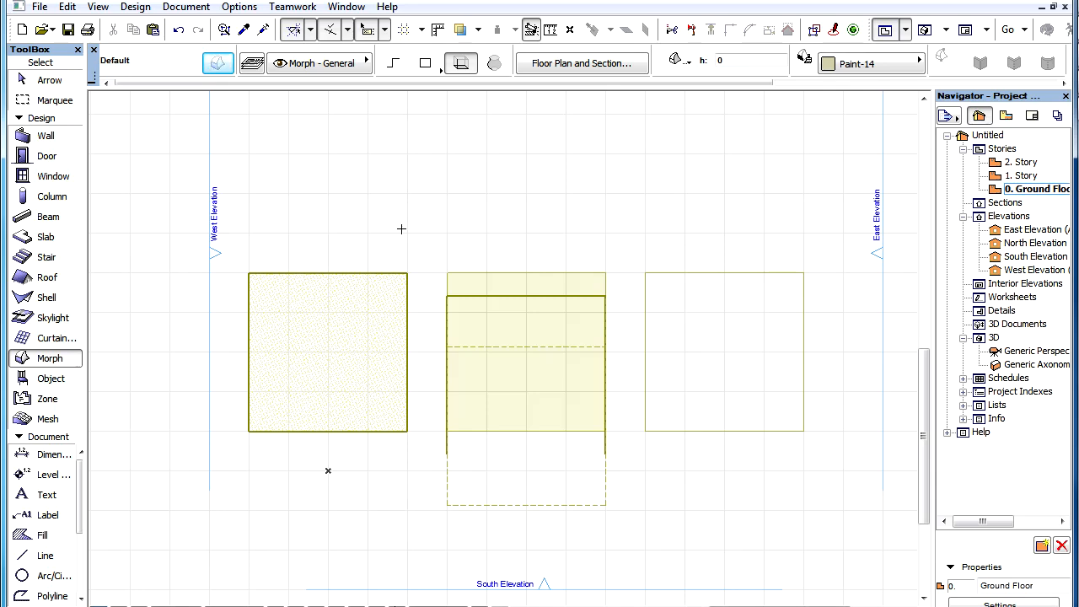
{"action": "mouse_move", "coordinate": [655, 461]}
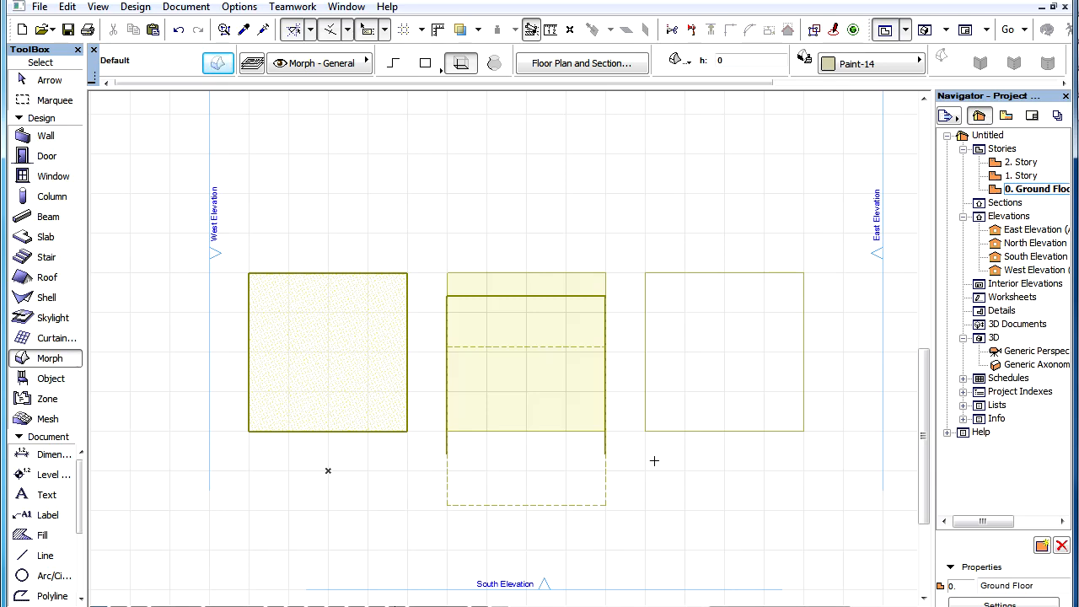